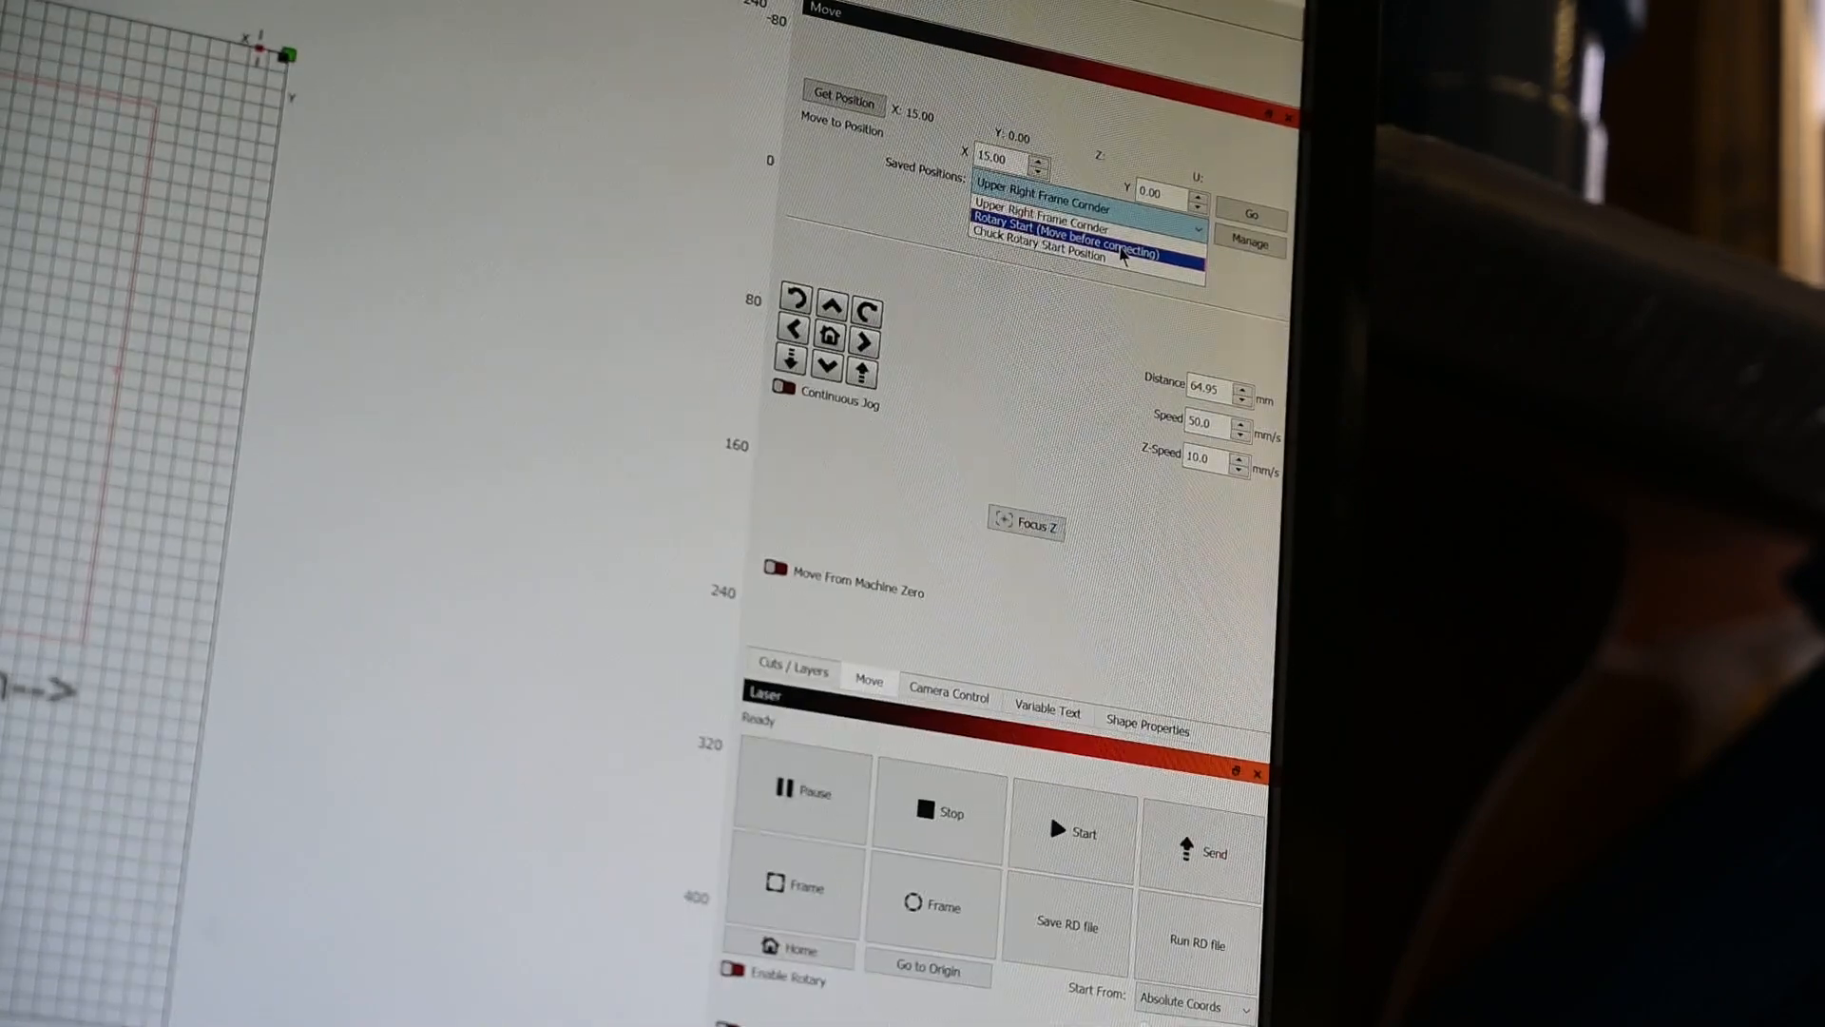
Step: Choose 'Rotary Start (Move before connecting)' from the Move tab's saved positions
left_click(1036, 221)
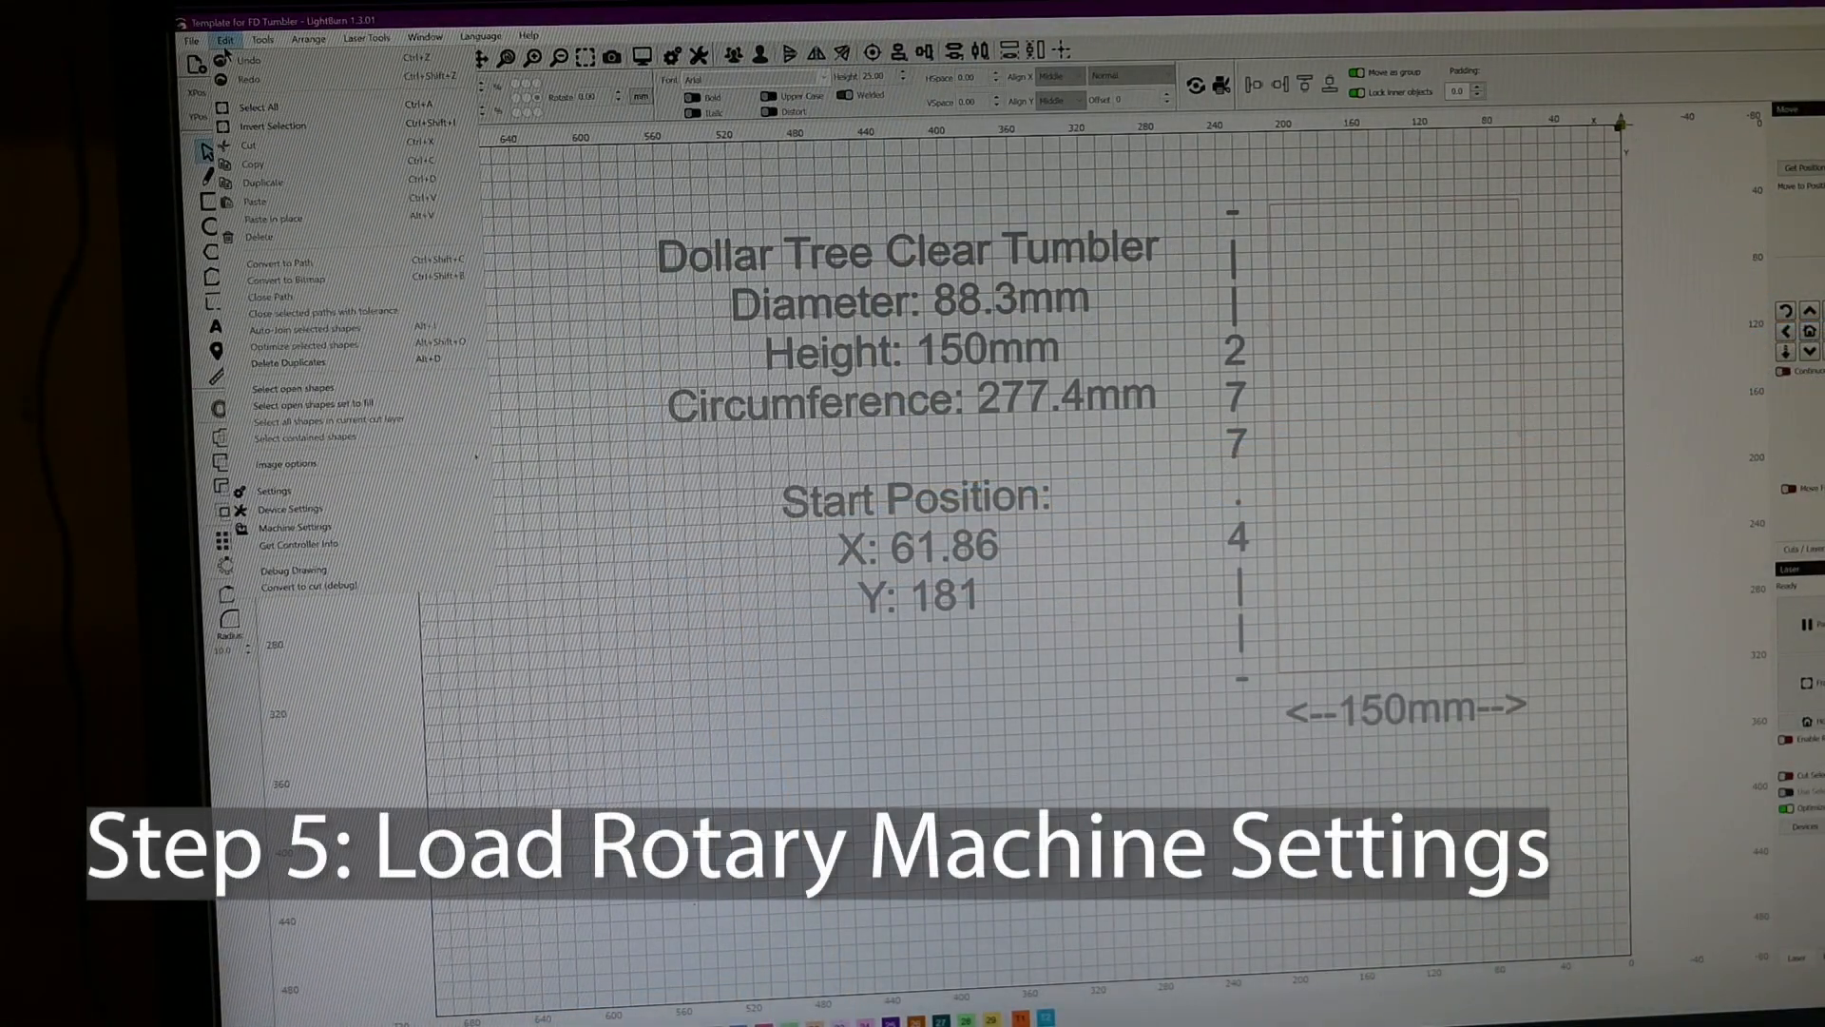
mouse_move(359, 439)
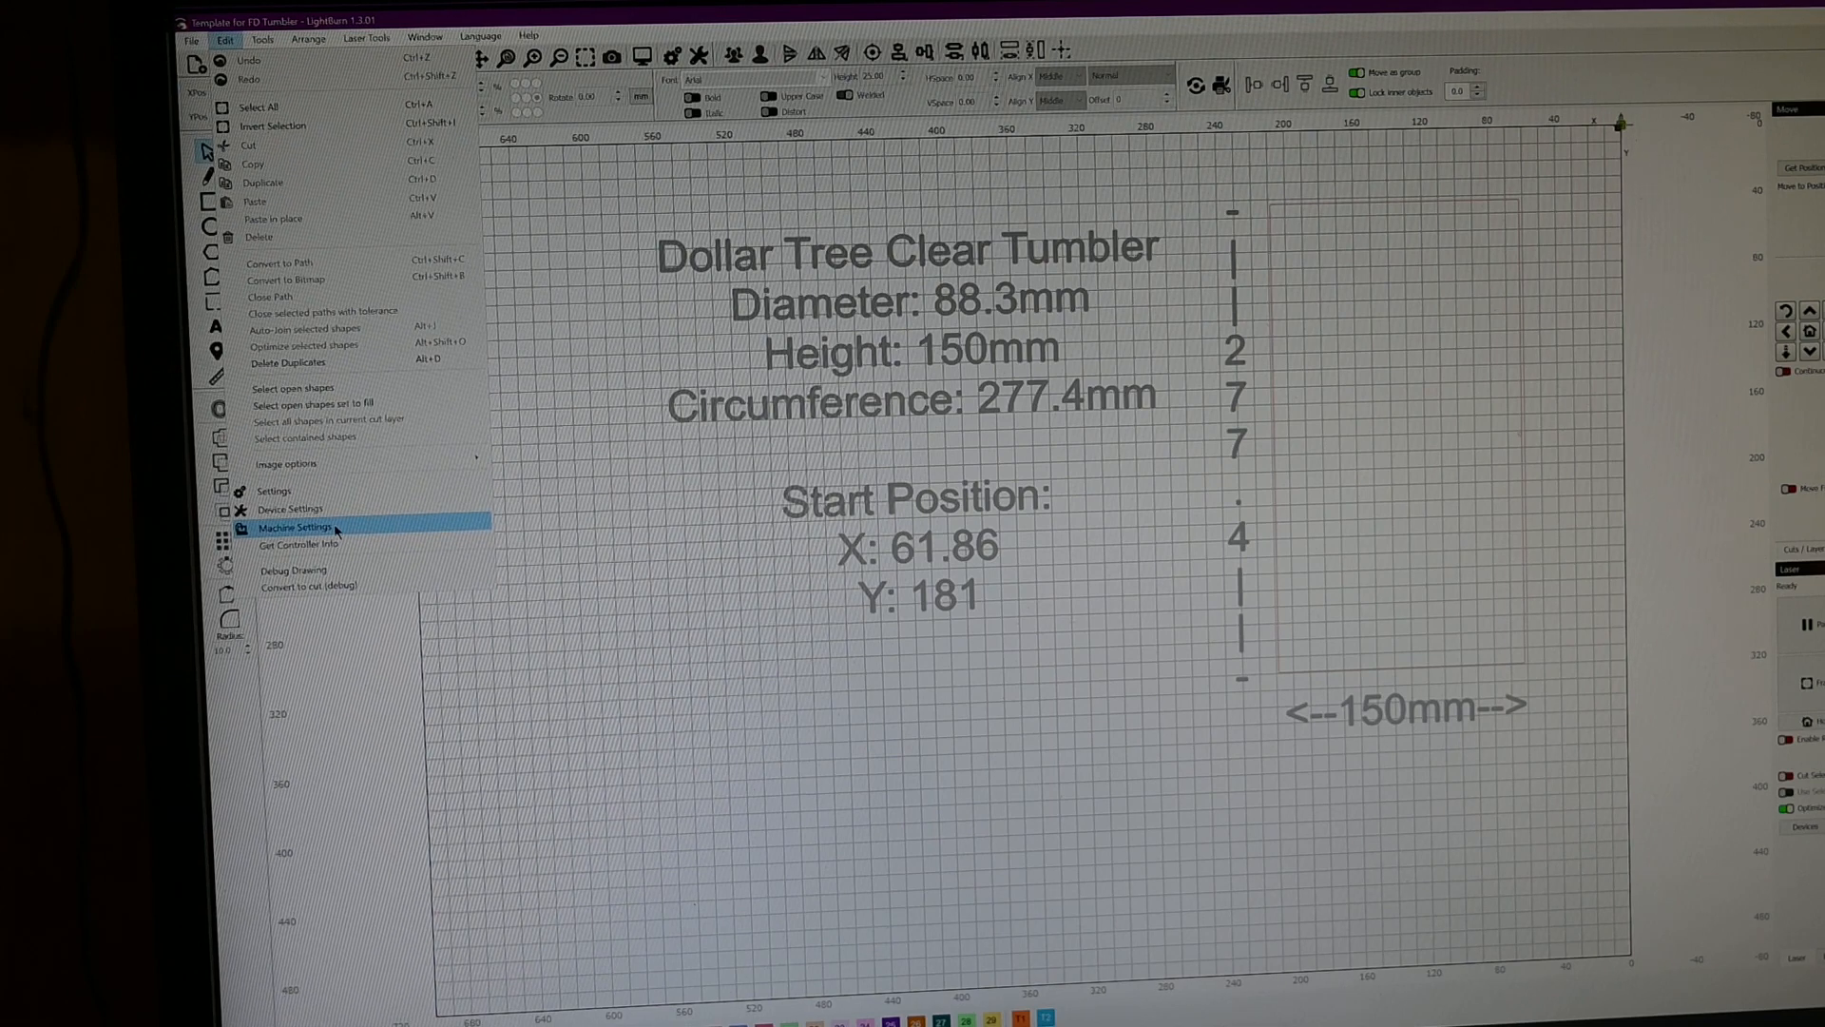
Step: Load the rotary machine settings file in Machine Settings and accept it with rotary enabled
left_click(291, 526)
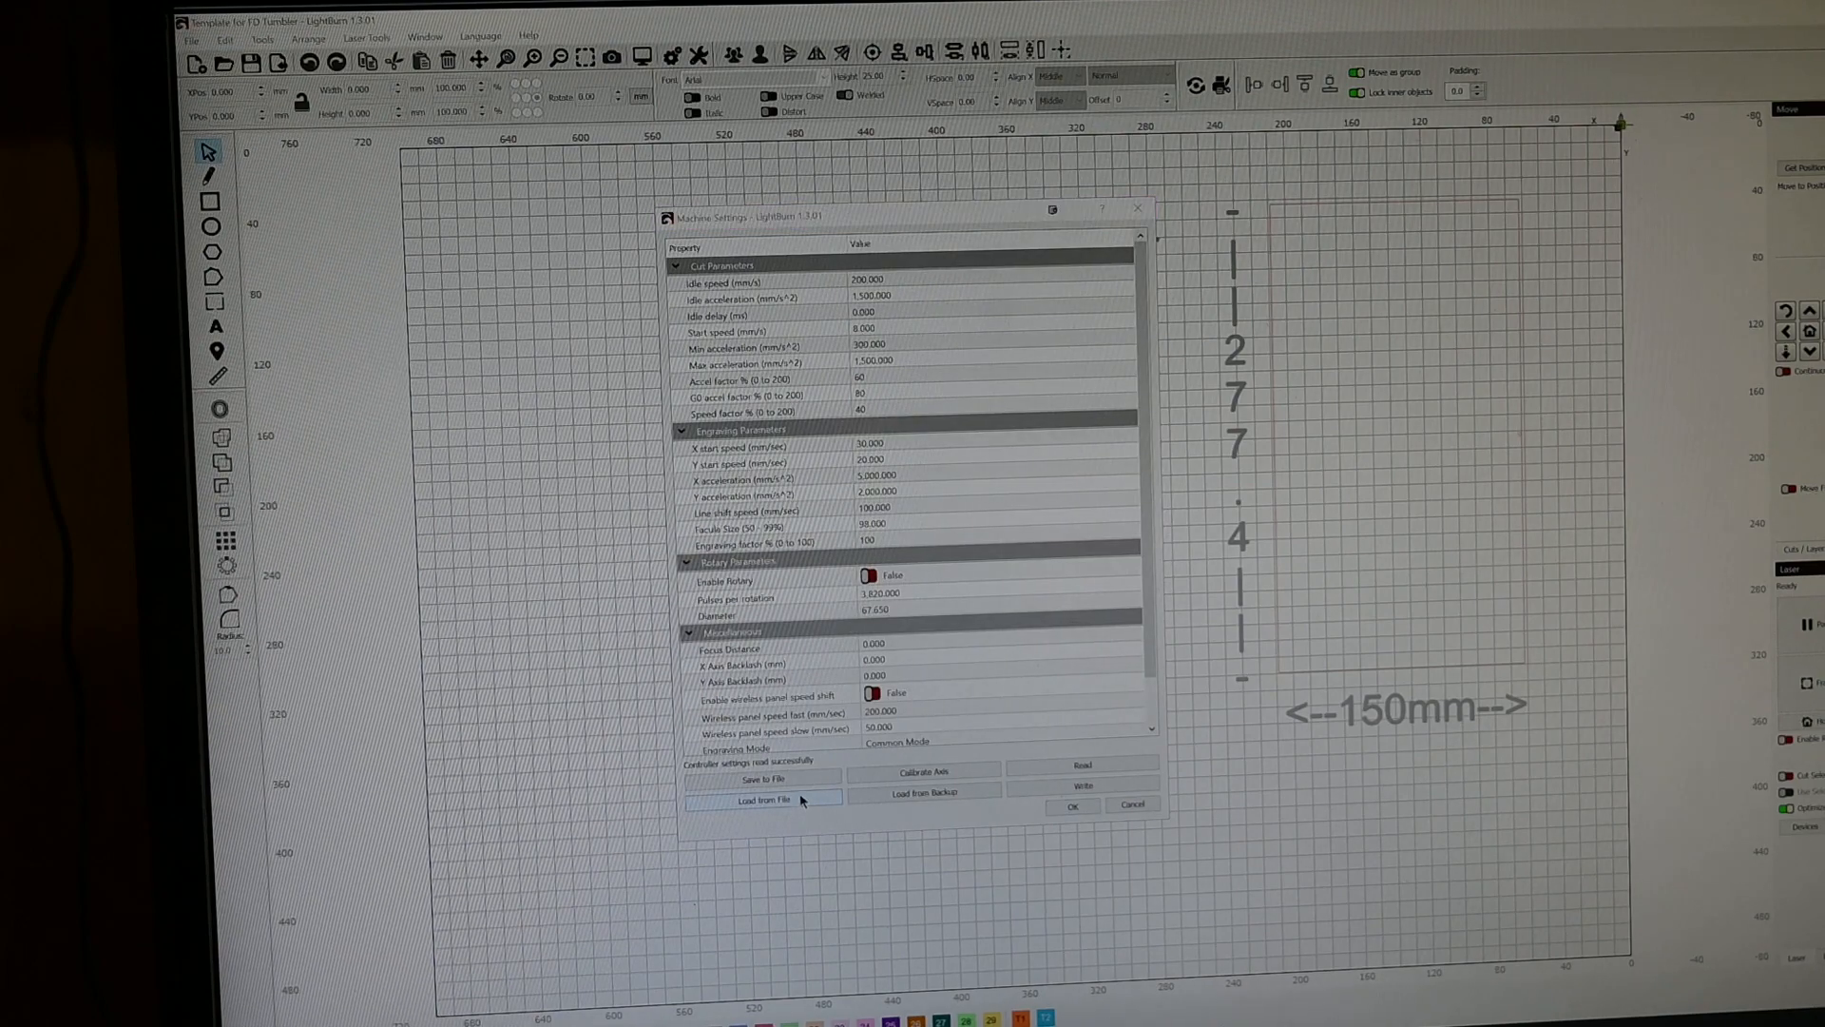
left_click(760, 798)
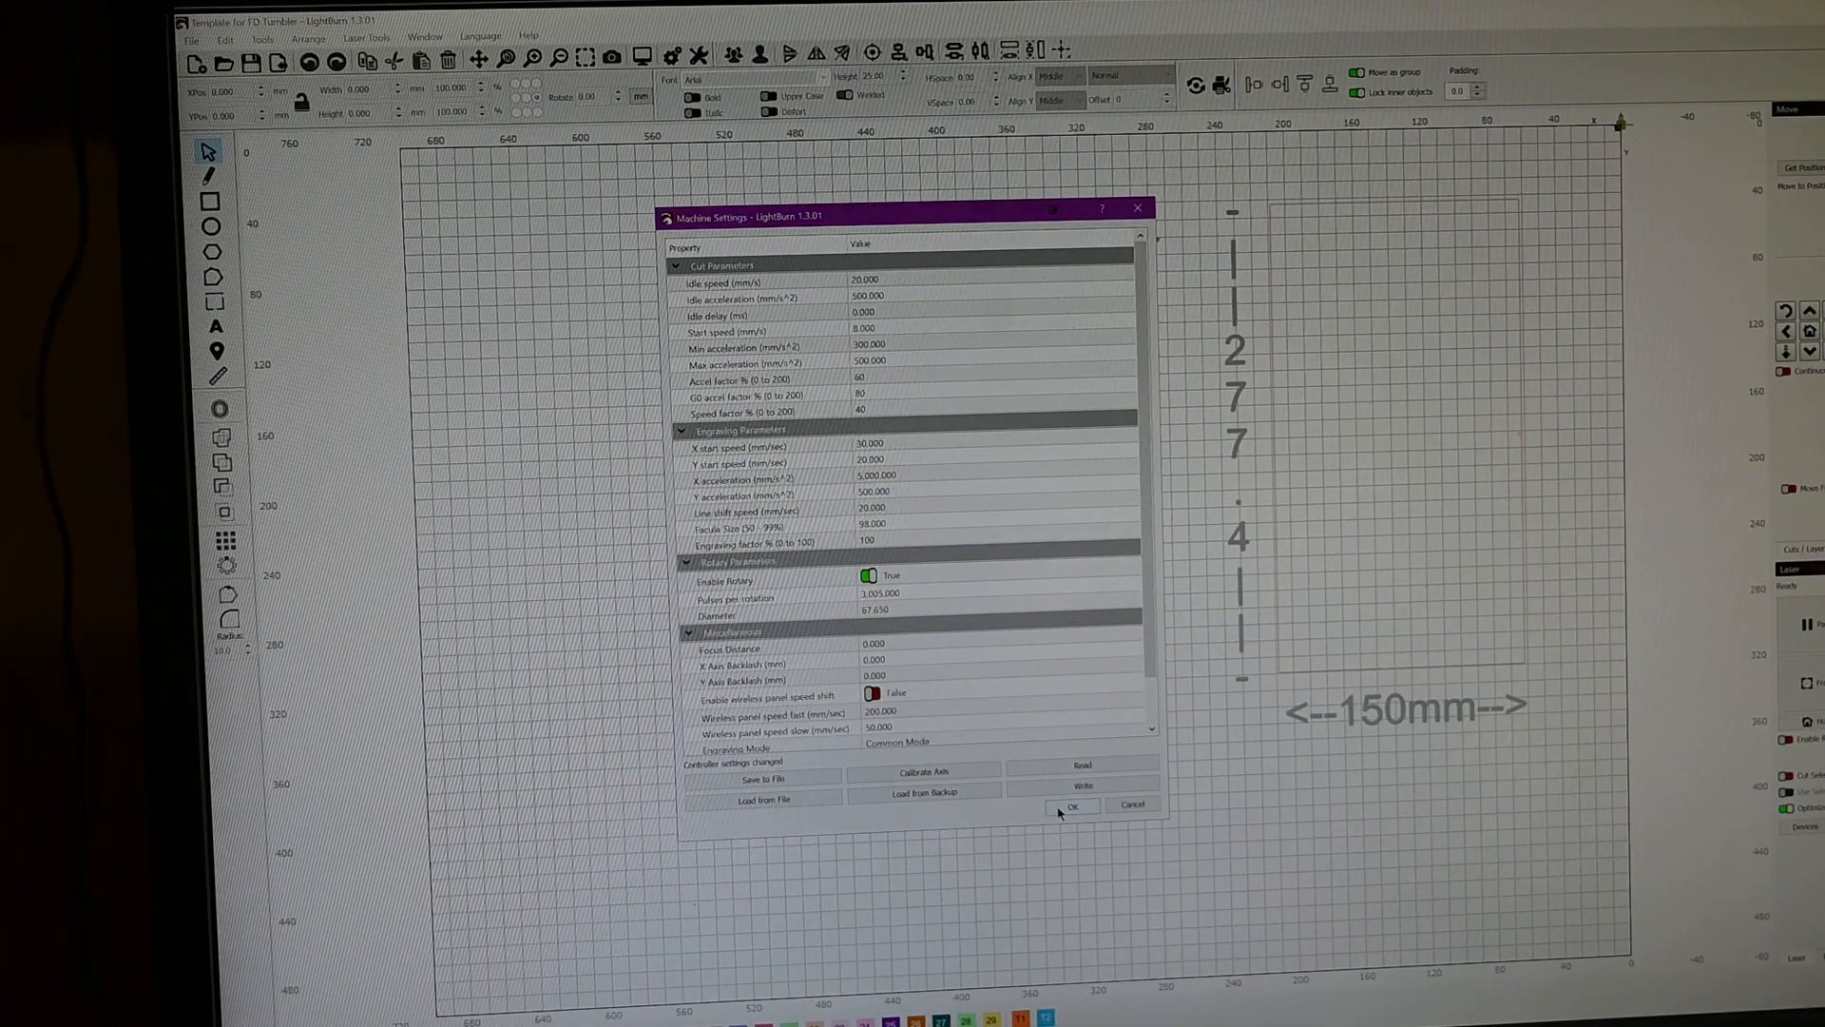
left_click(1070, 806)
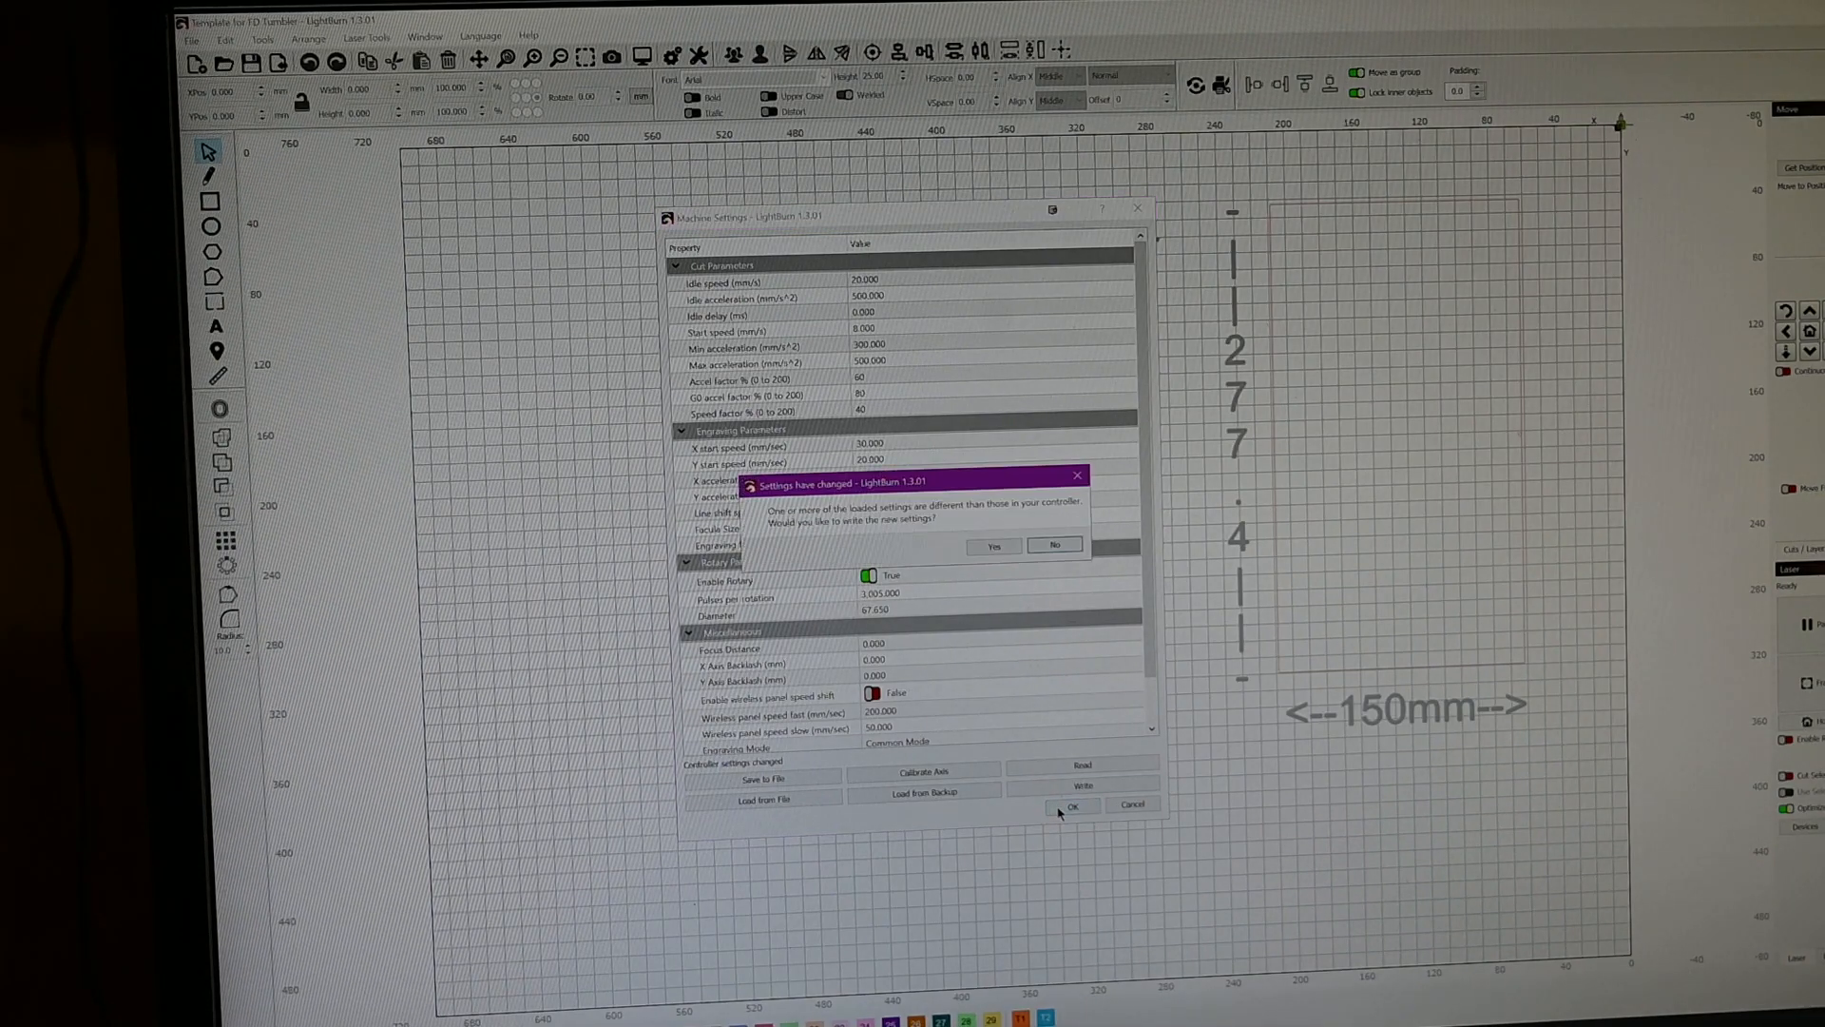
mouse_move(1028, 532)
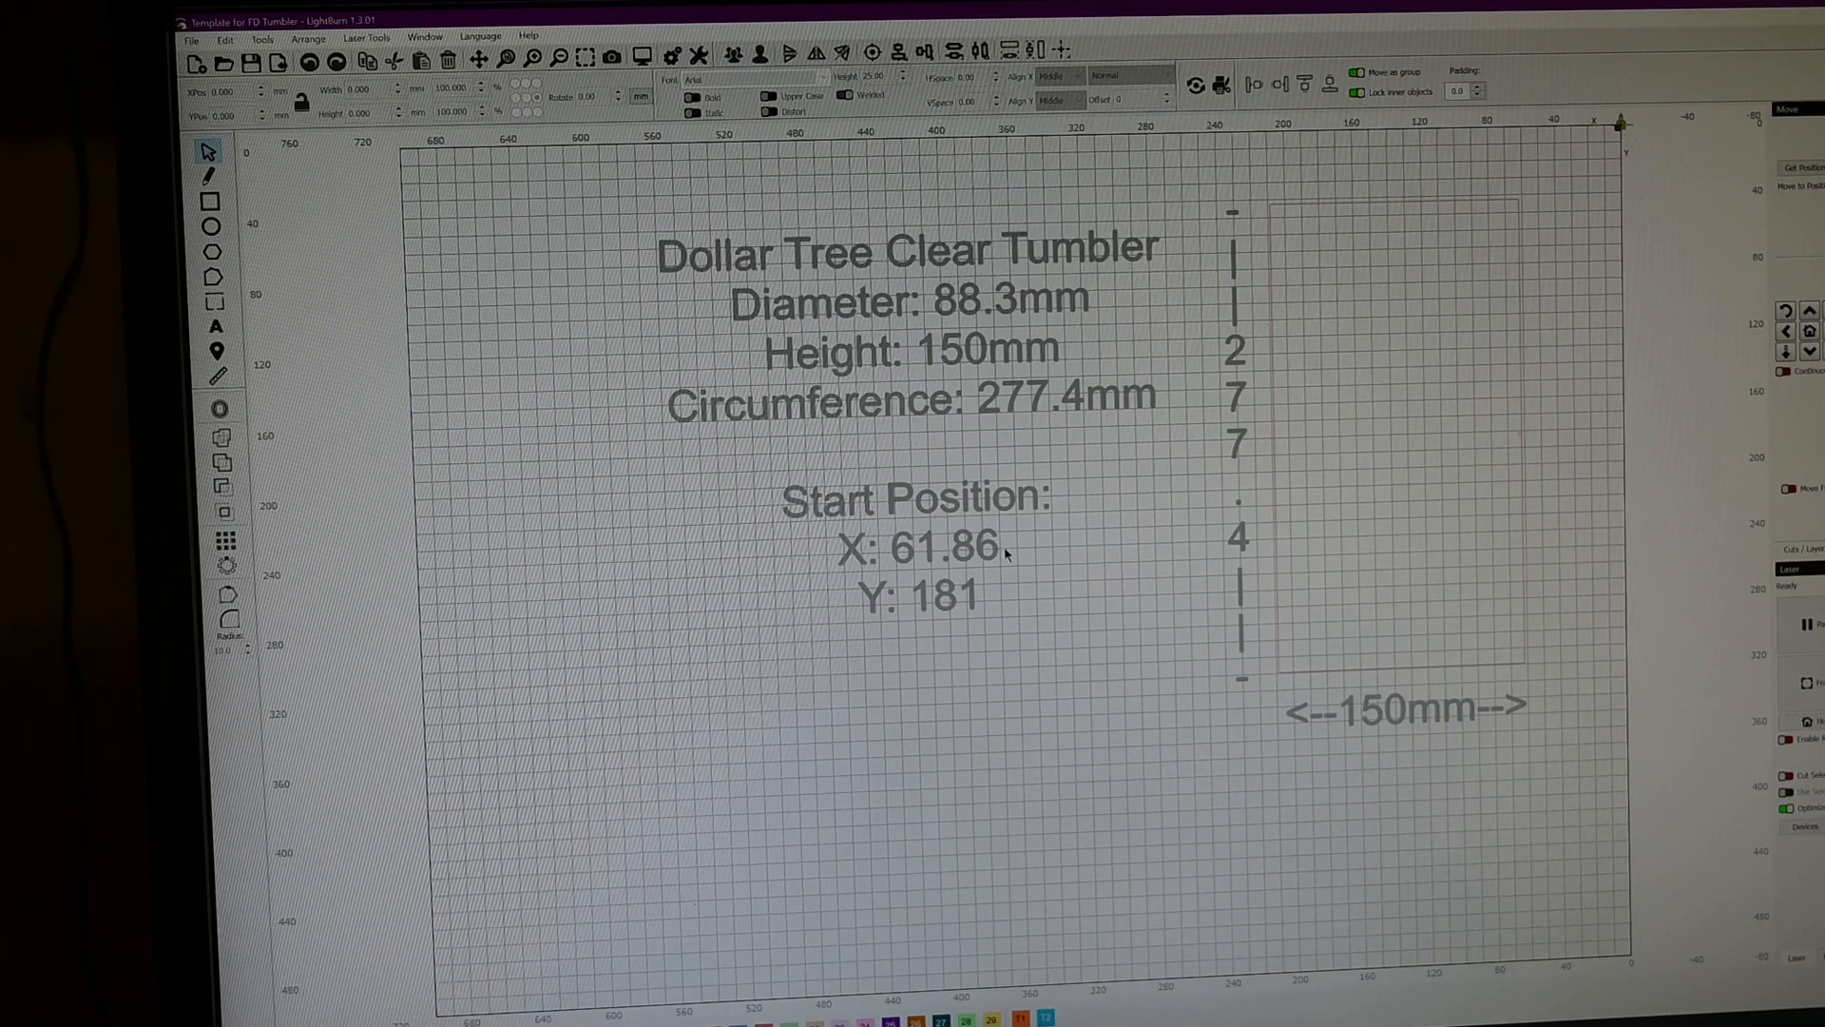
mouse_move(1785, 759)
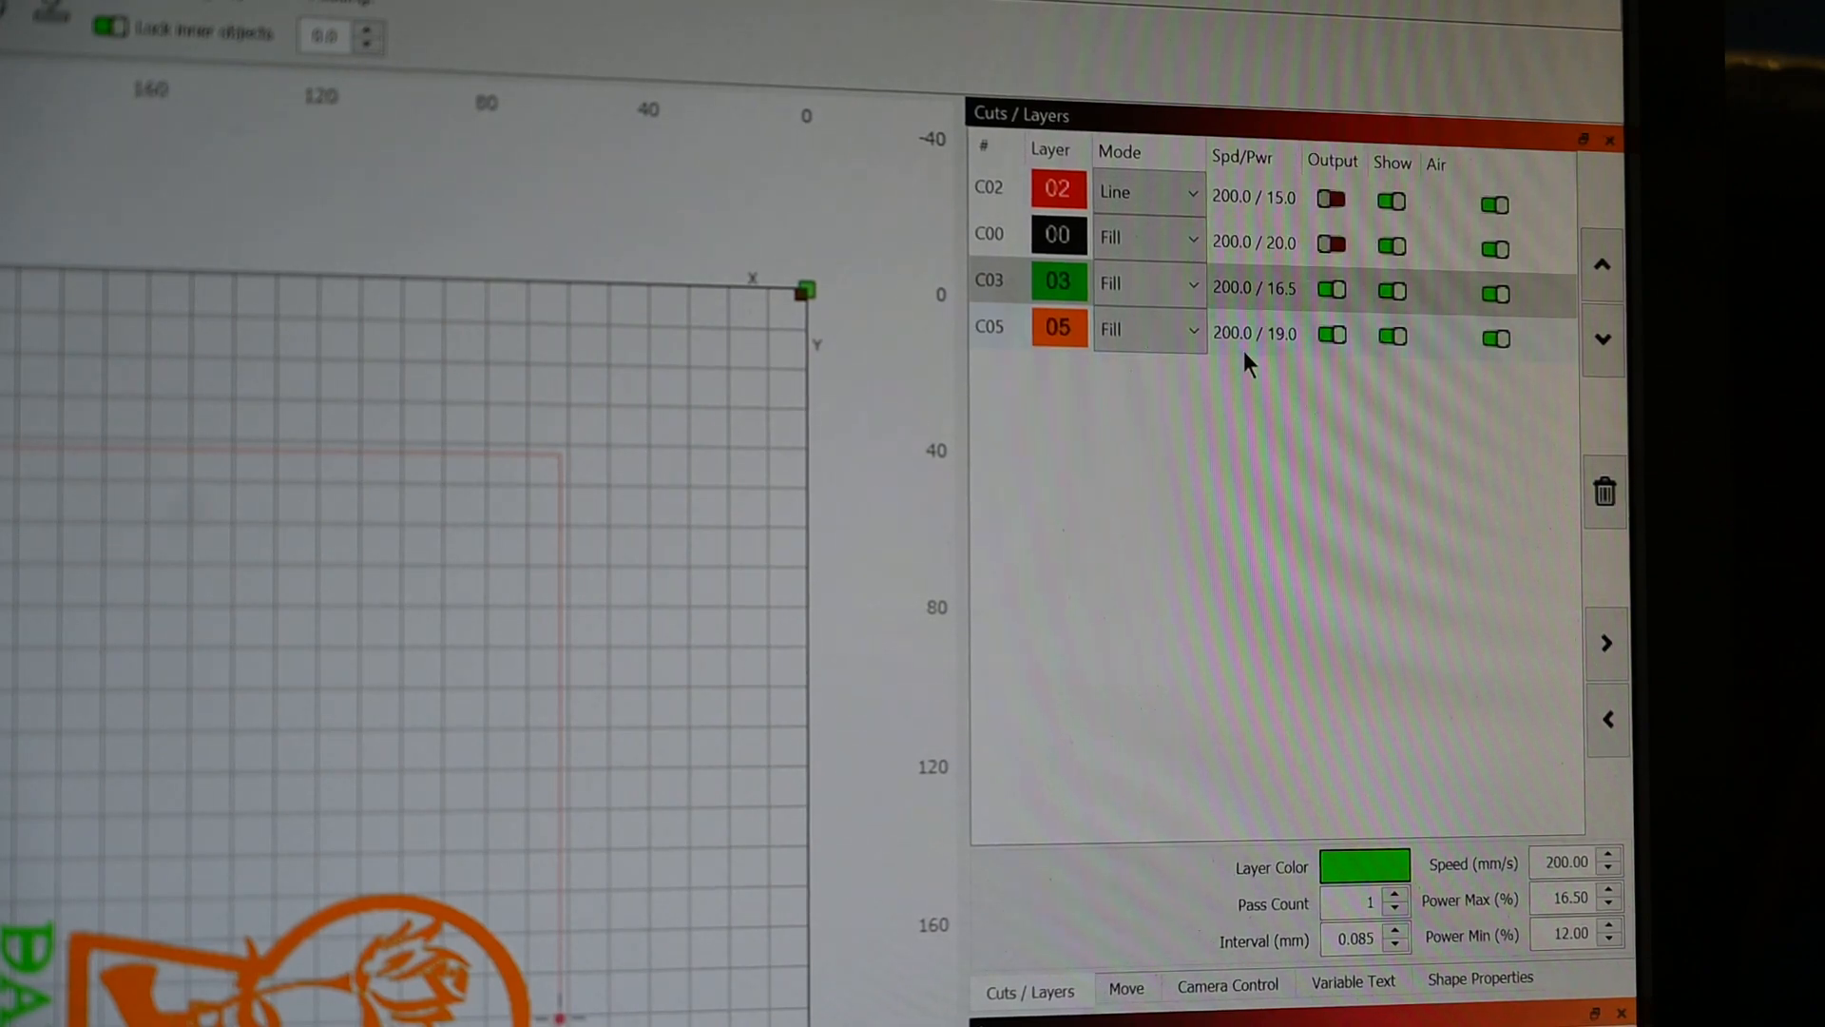
Step: Select orange fill layer 05 to give it 16.5% max and 12% min power
left_click(1057, 327)
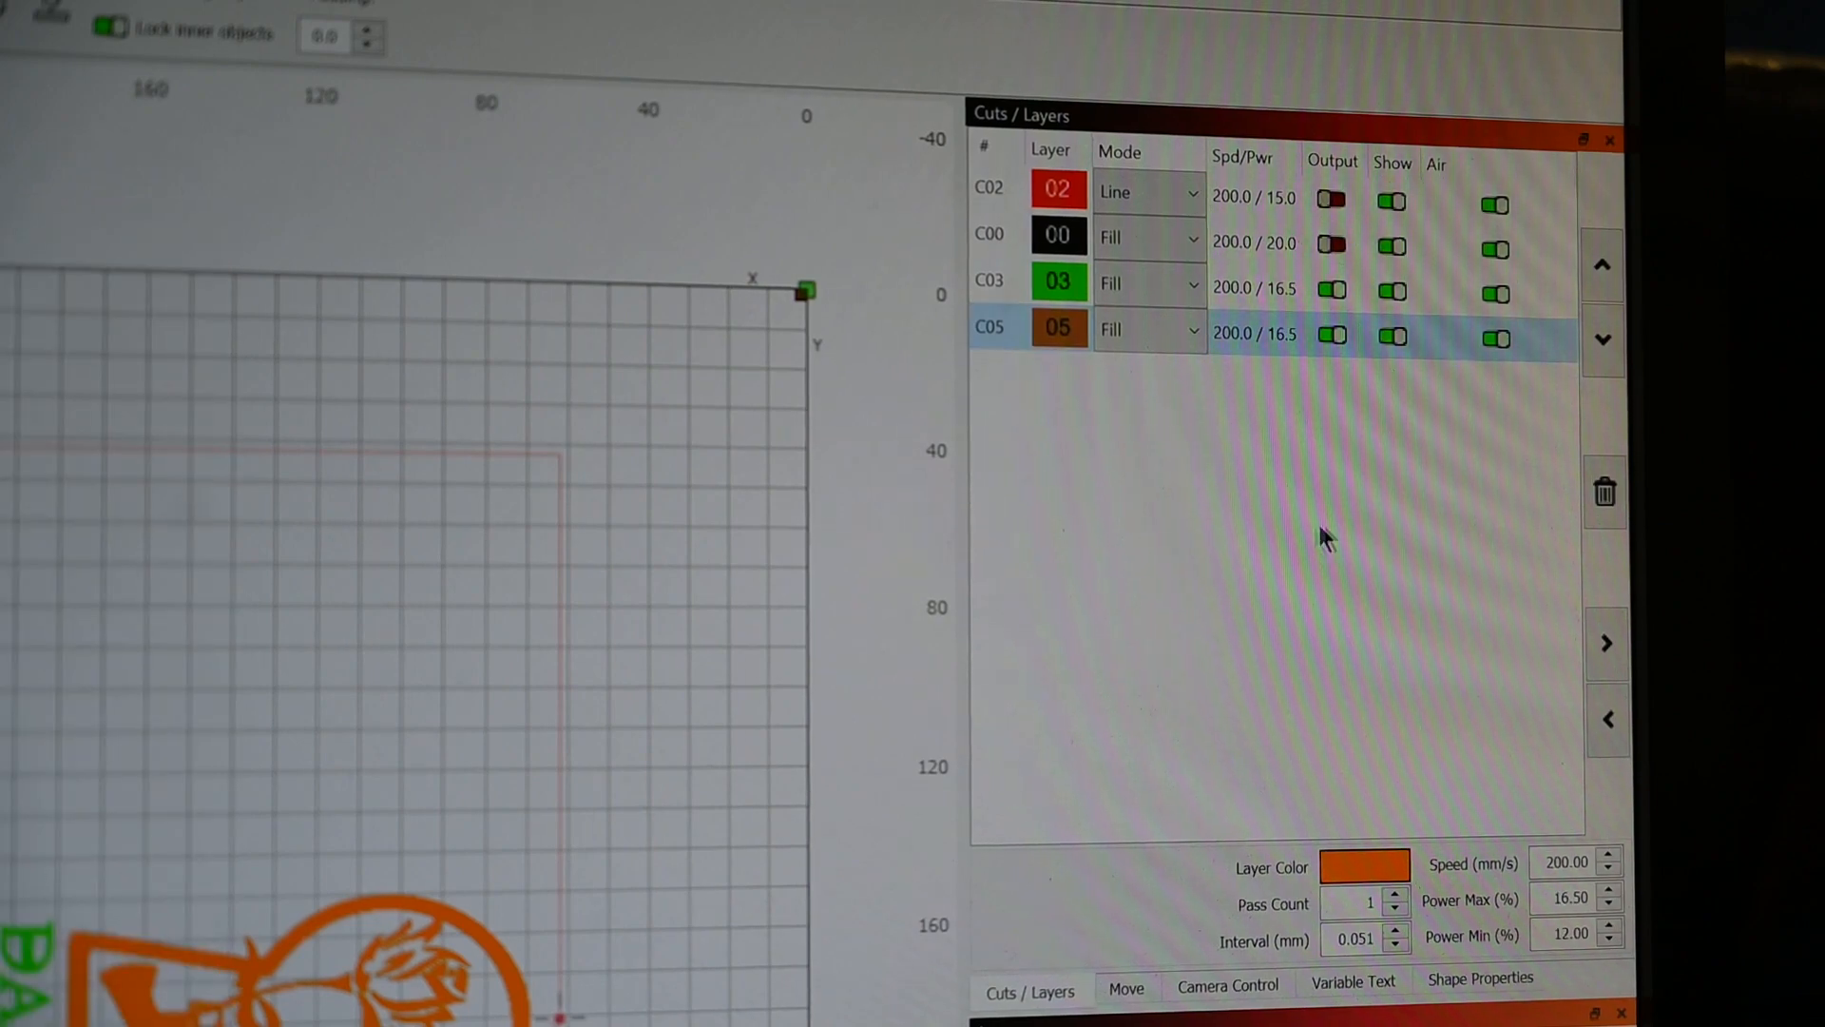
mouse_move(1524, 884)
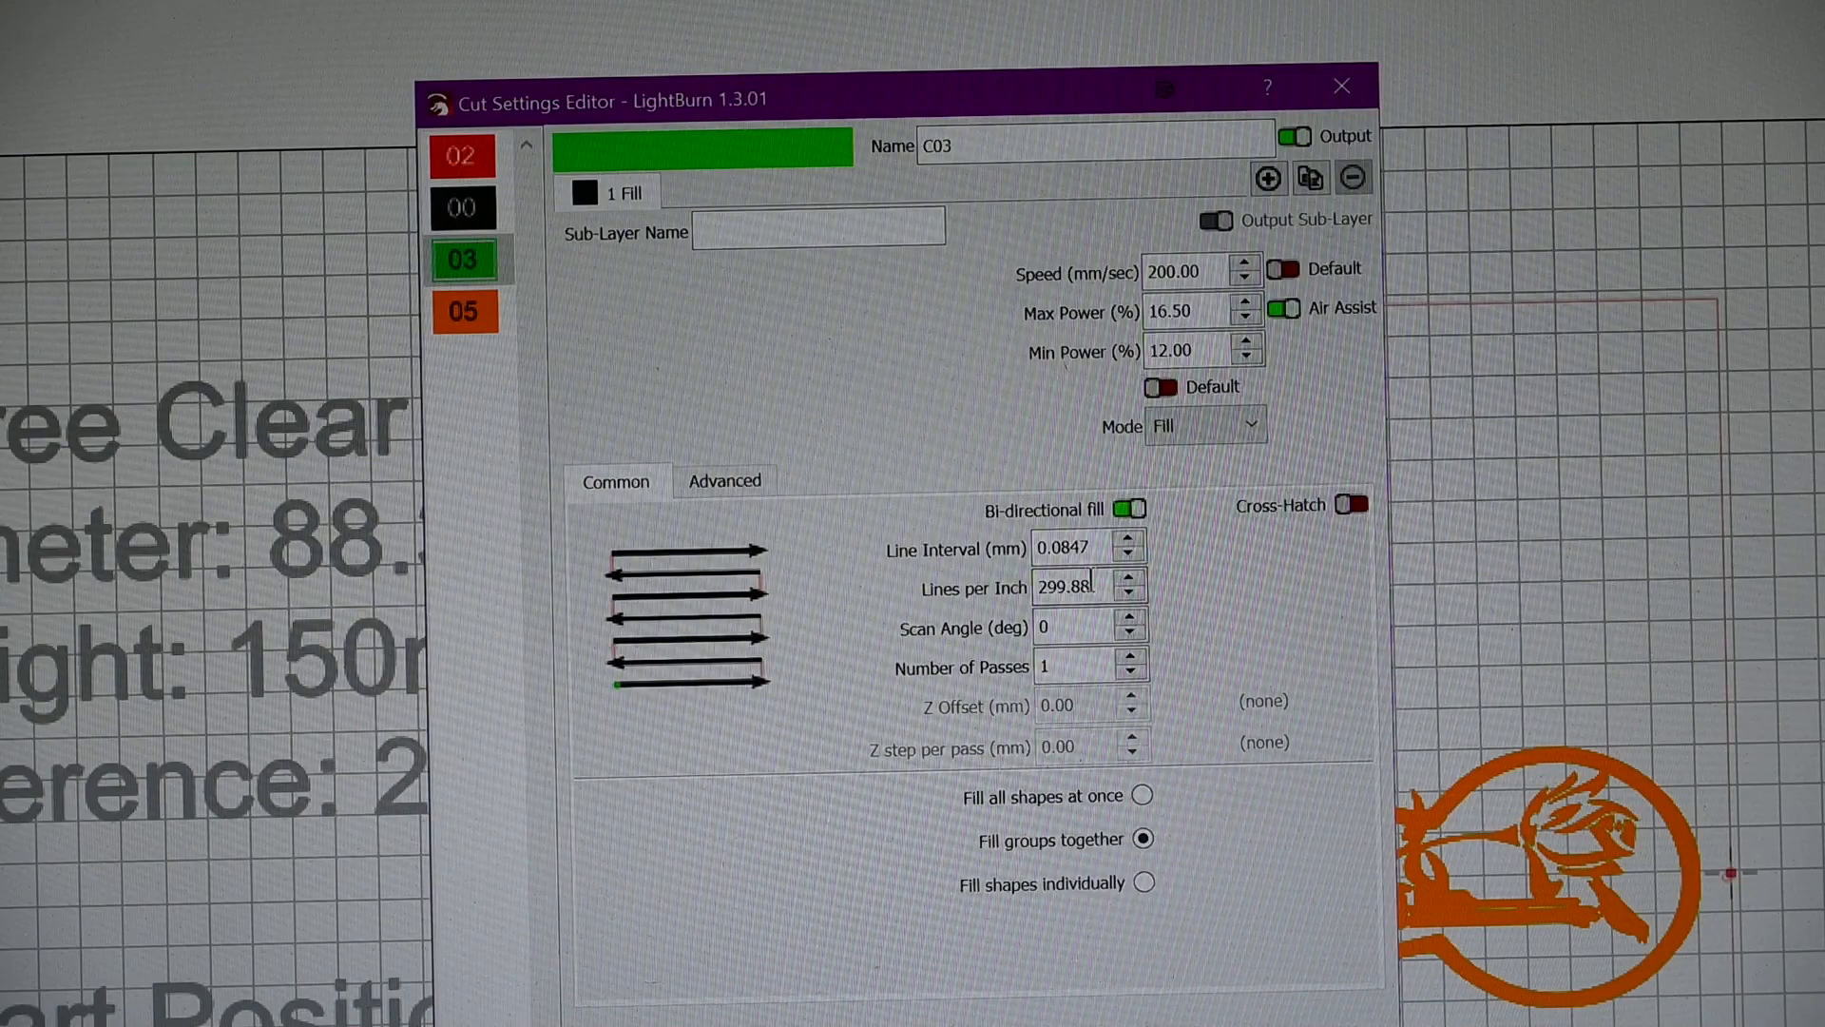
Step: Select the 299.88 lines-per-inch value in green layer 03's cut settings for replacement
triple_click(1060, 588)
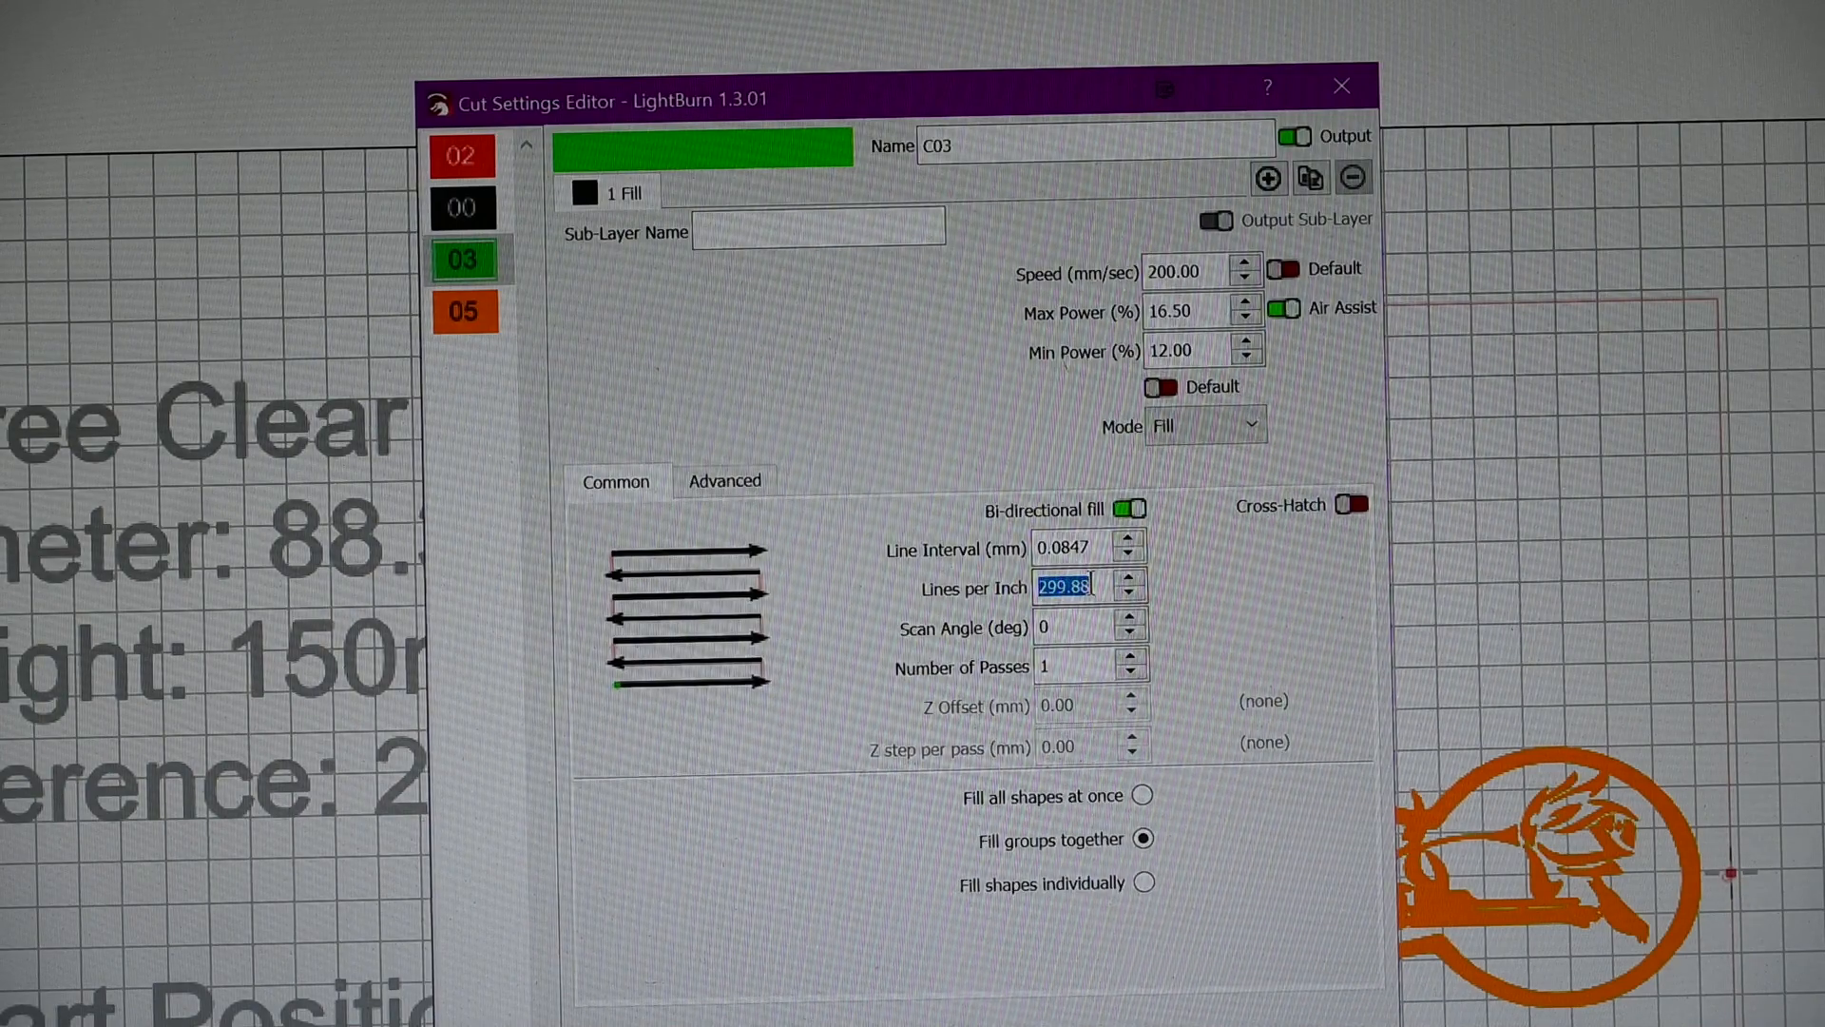